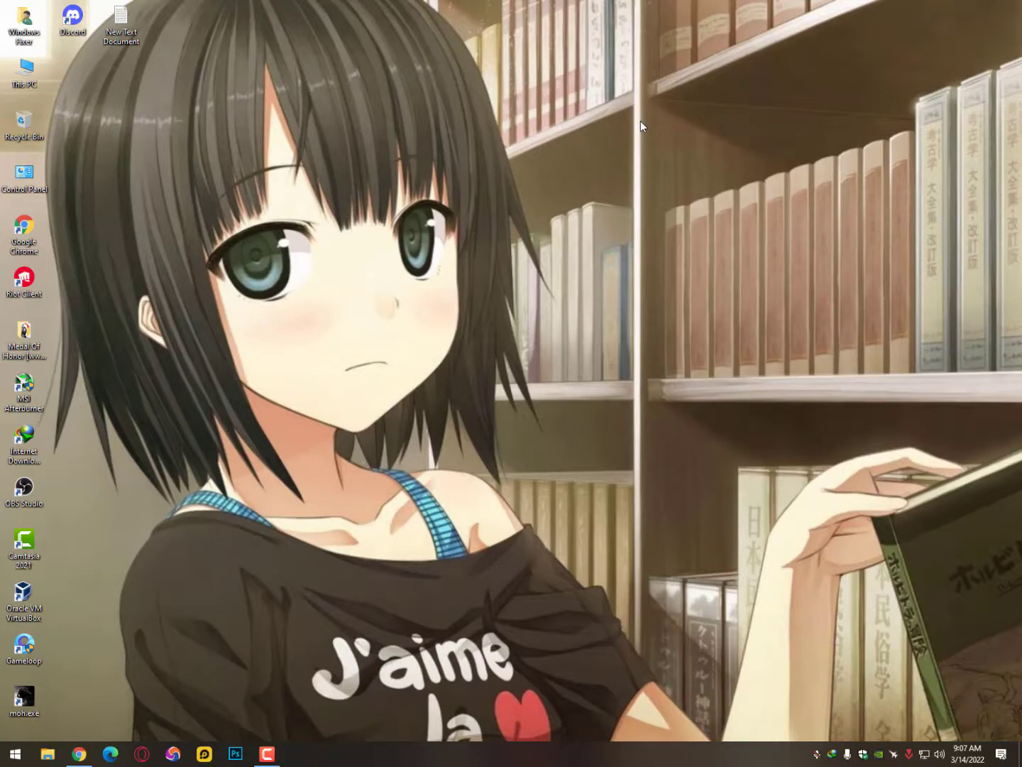
mouse_move(377, 219)
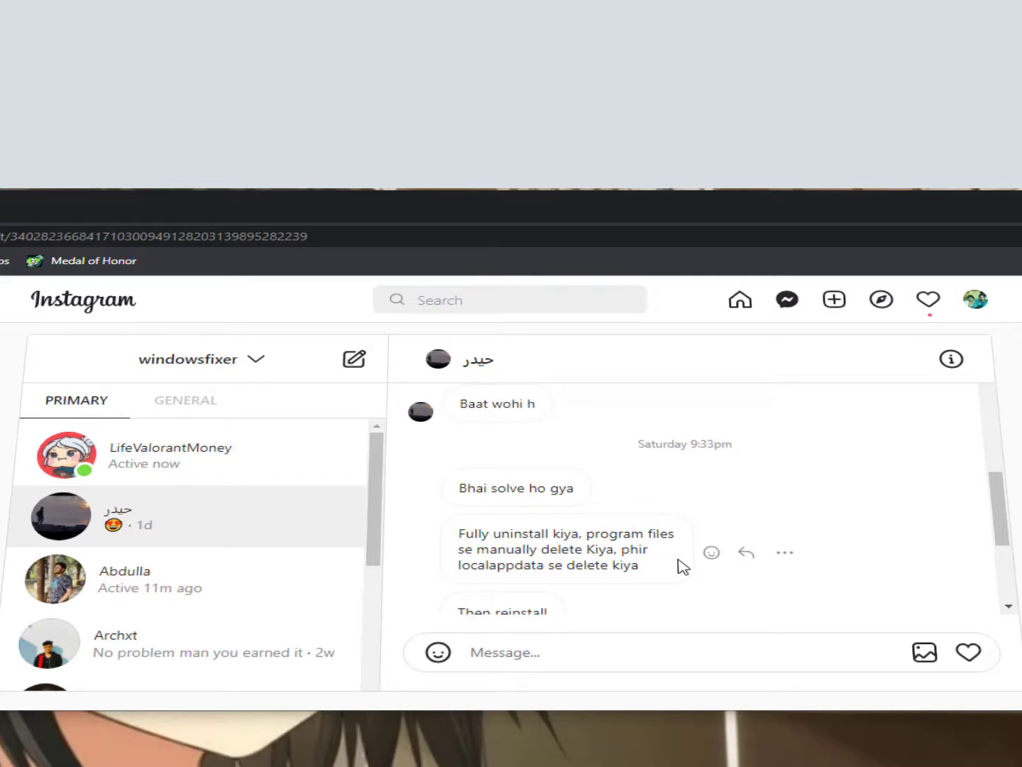
Search Start for 'contr' and open Control Panel's installed-programs list
scroll(down, 3)
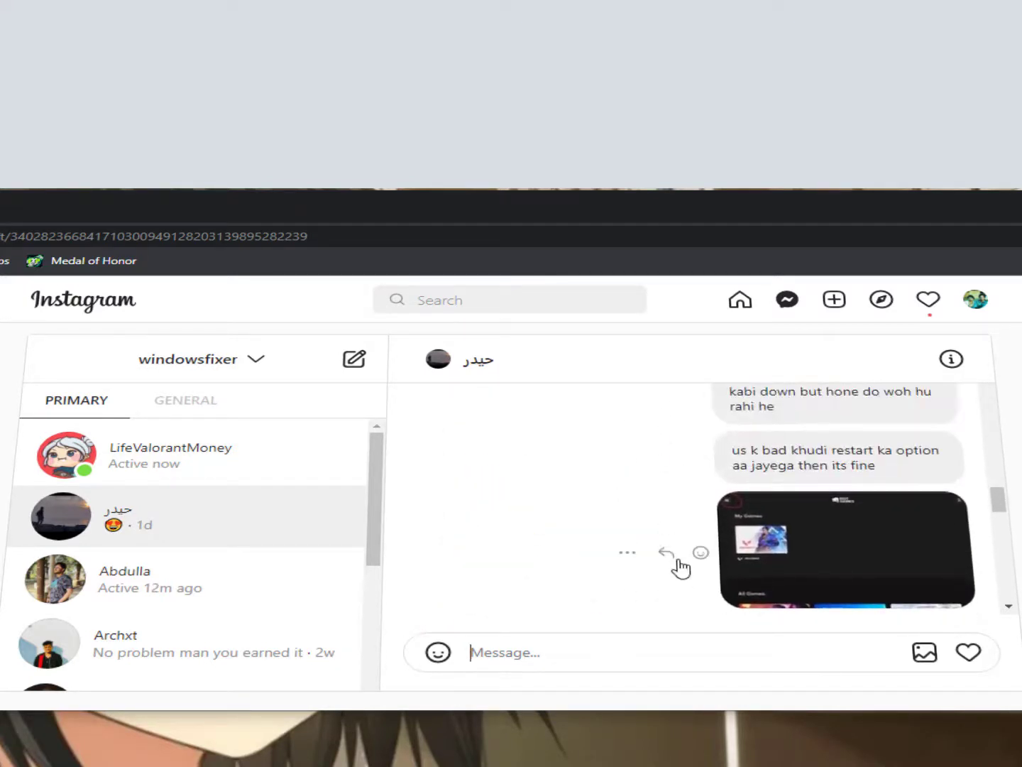
scroll(down, 3)
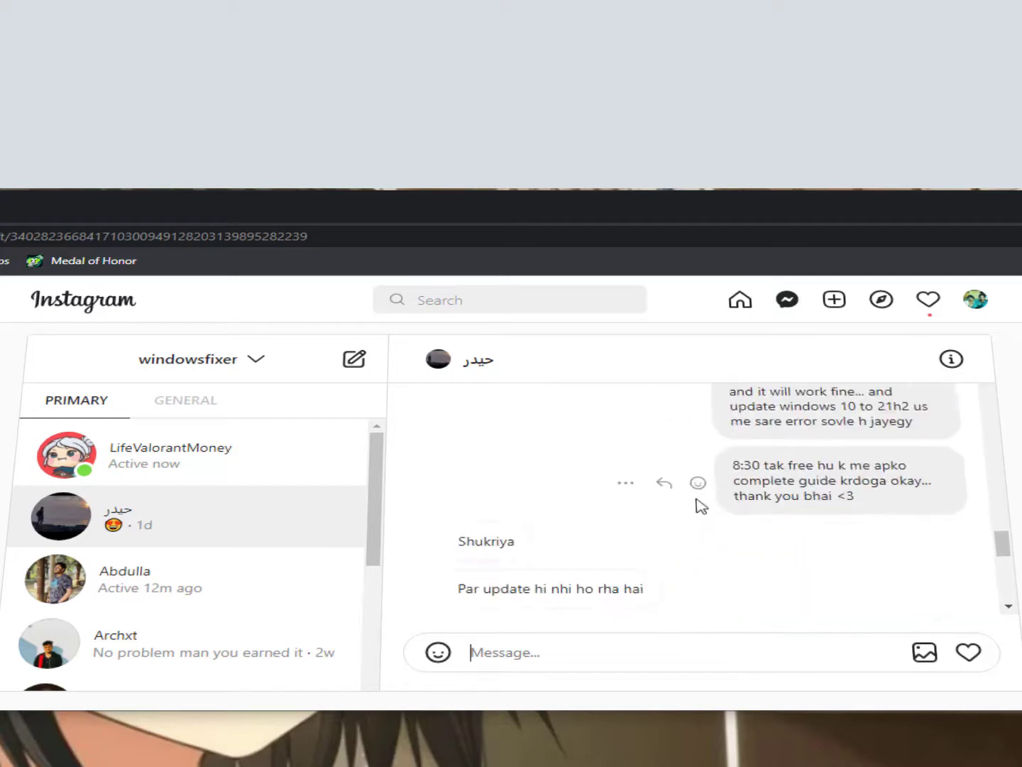
scroll(down, 3)
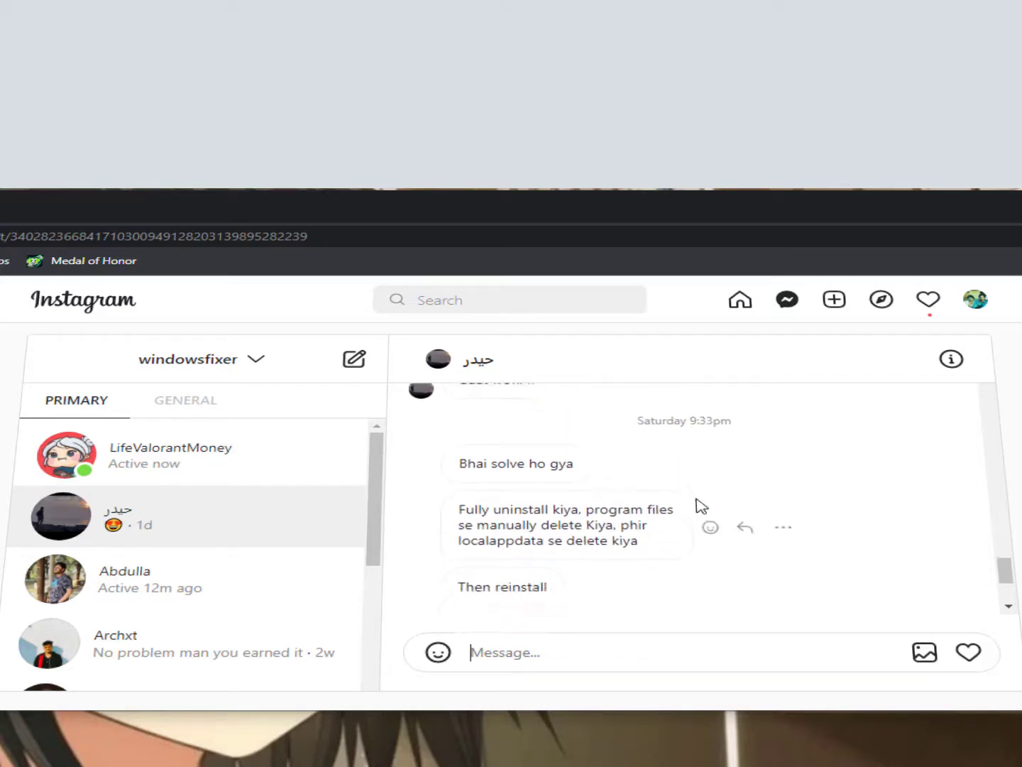
scroll(down, 3)
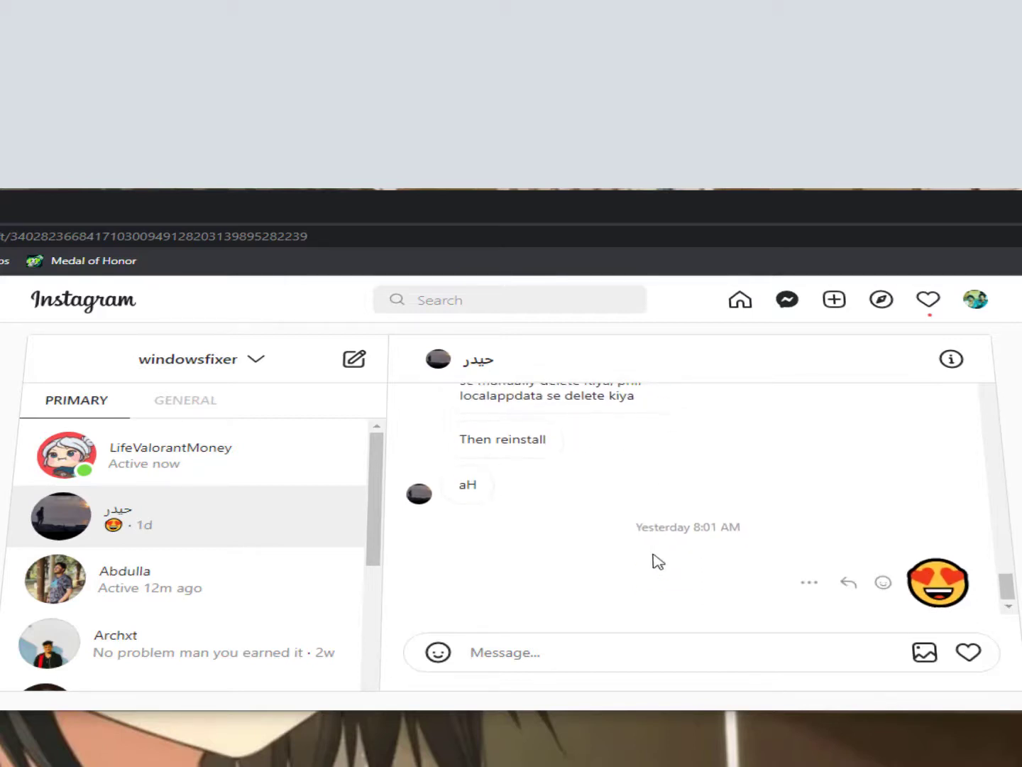
click(504, 651)
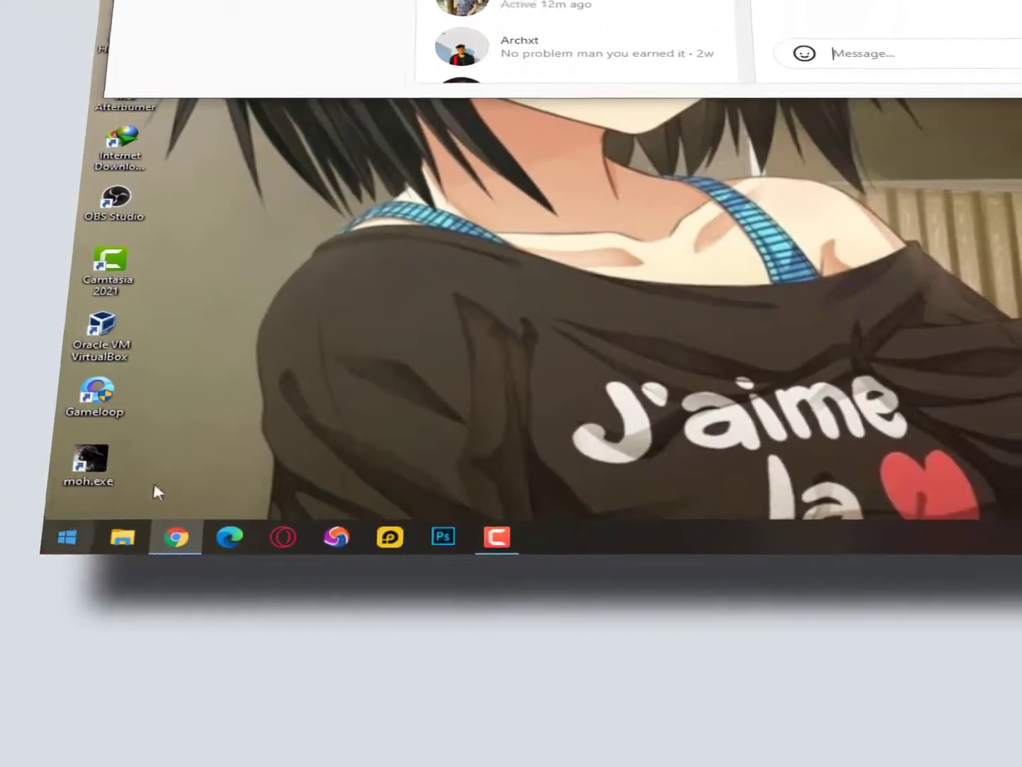
text(contr)
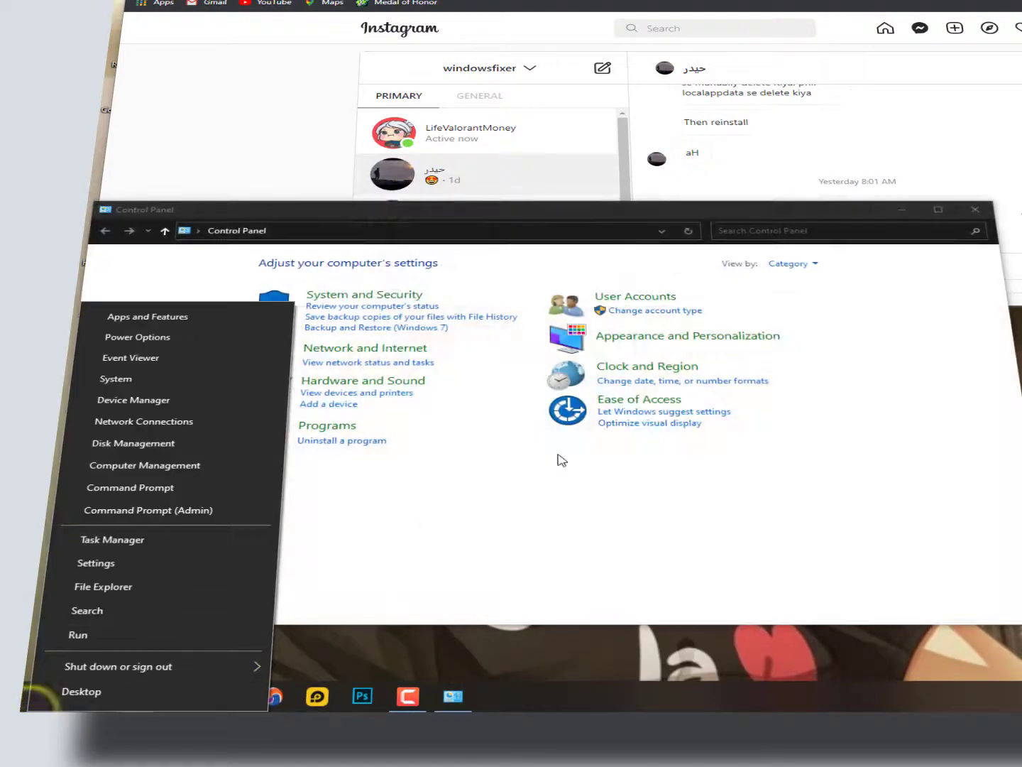
click(342, 440)
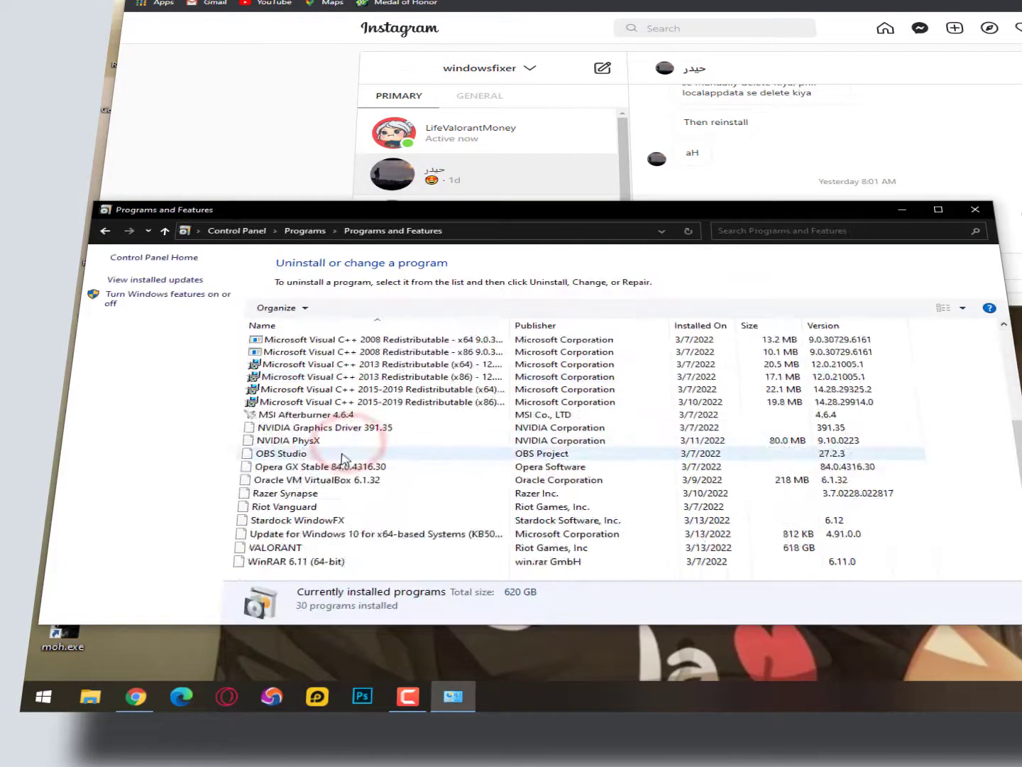
click(309, 507)
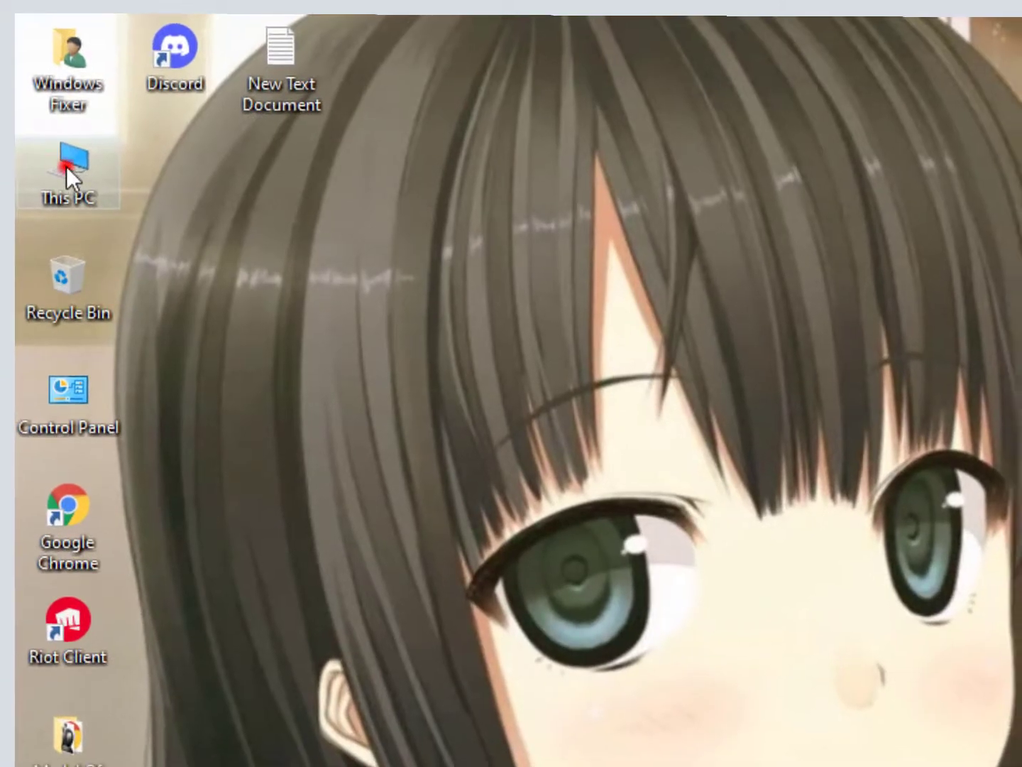
Open Local Disk (C:) and its Program Files folder
double_click(68, 170)
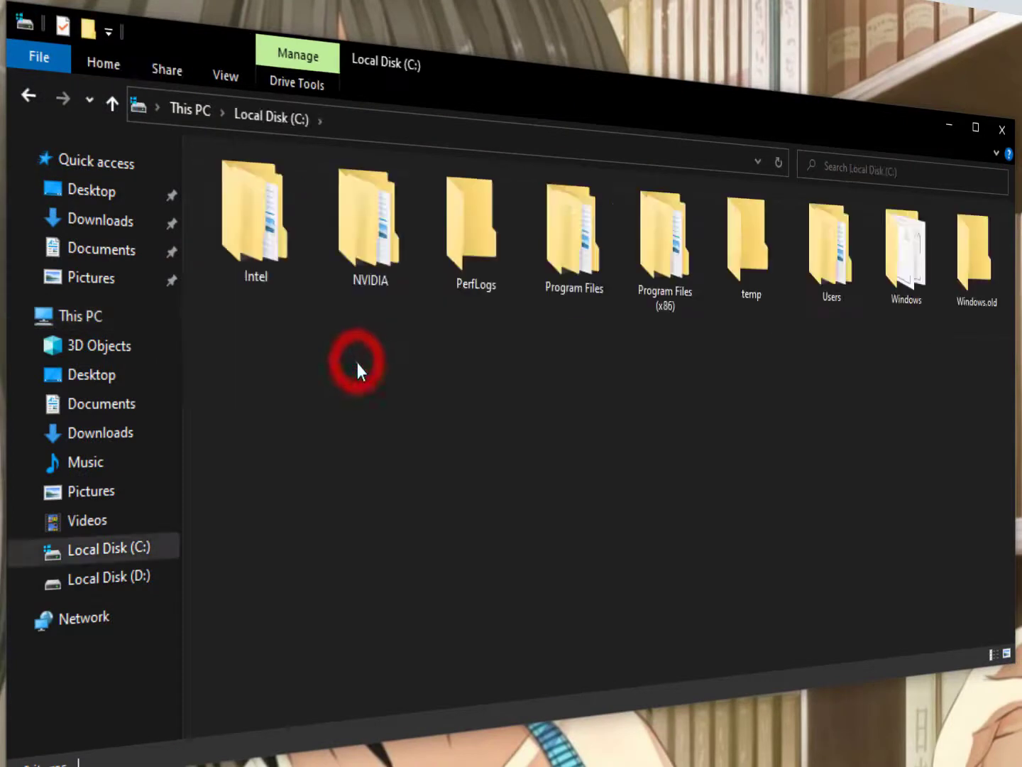
click(359, 362)
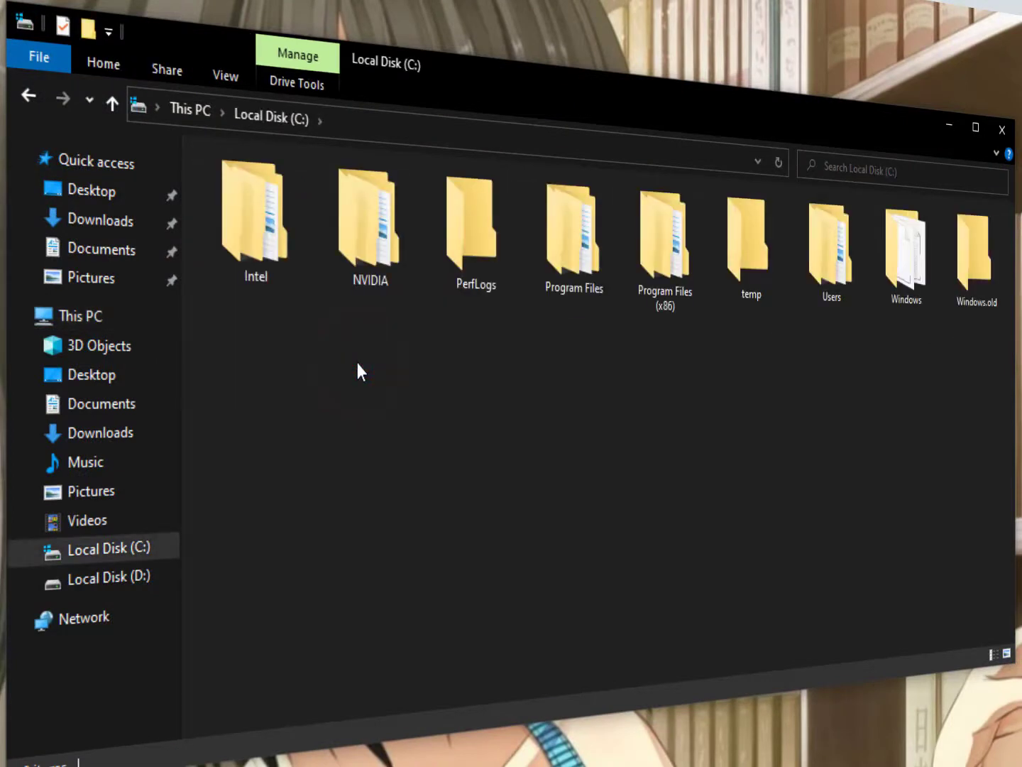
mouse_move(552, 383)
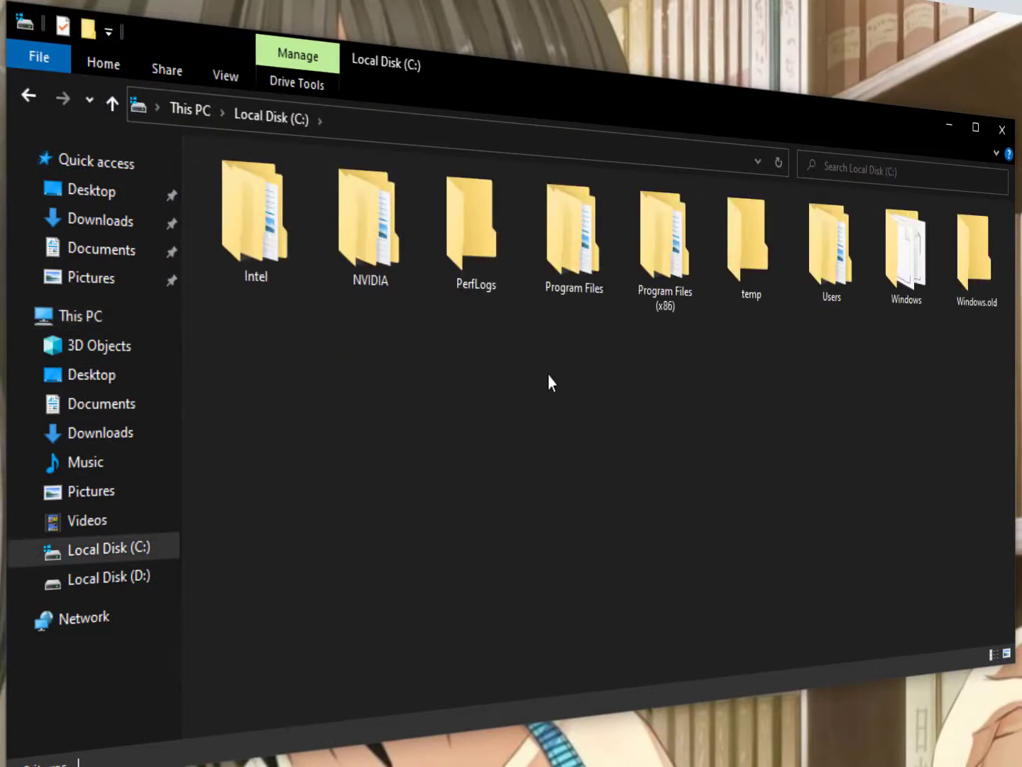
mouse_move(674, 375)
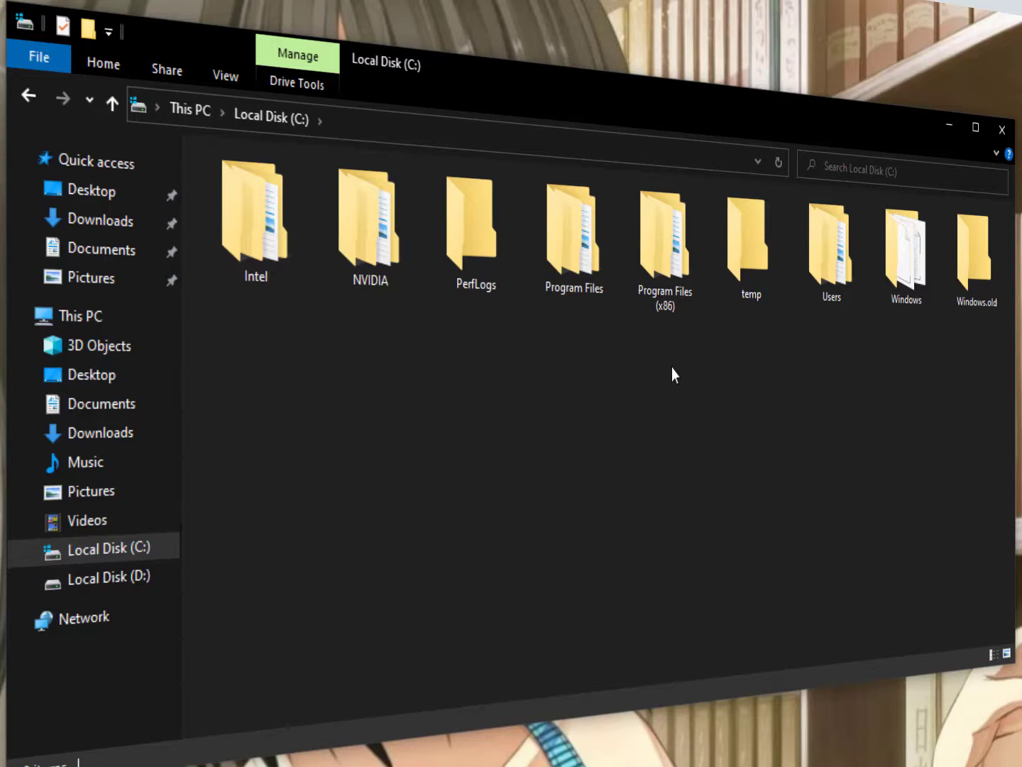
click(574, 227)
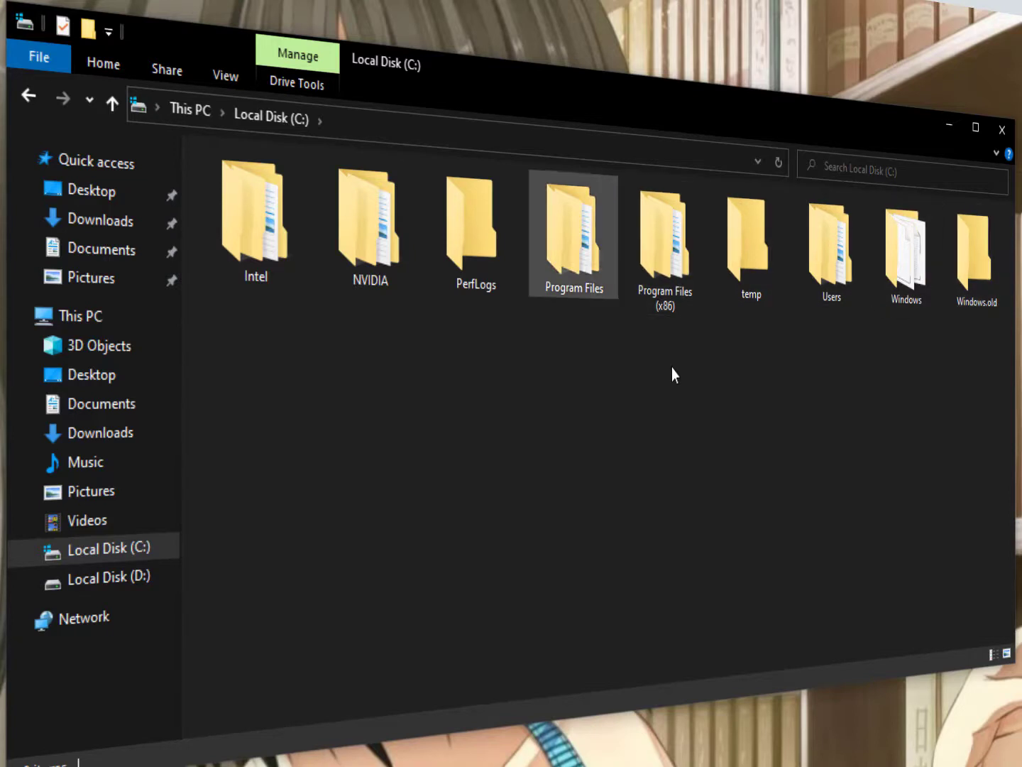
double_click(573, 227)
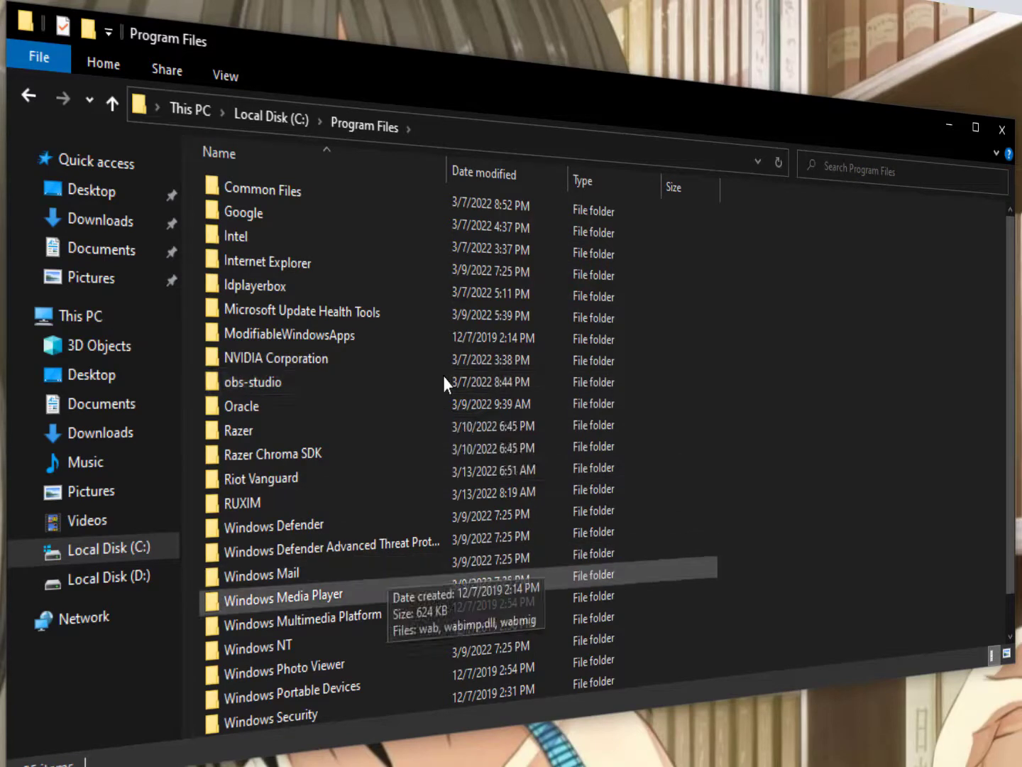
Select the Riot Vanguard folder, then return to the C: drive root
scroll(down, 3)
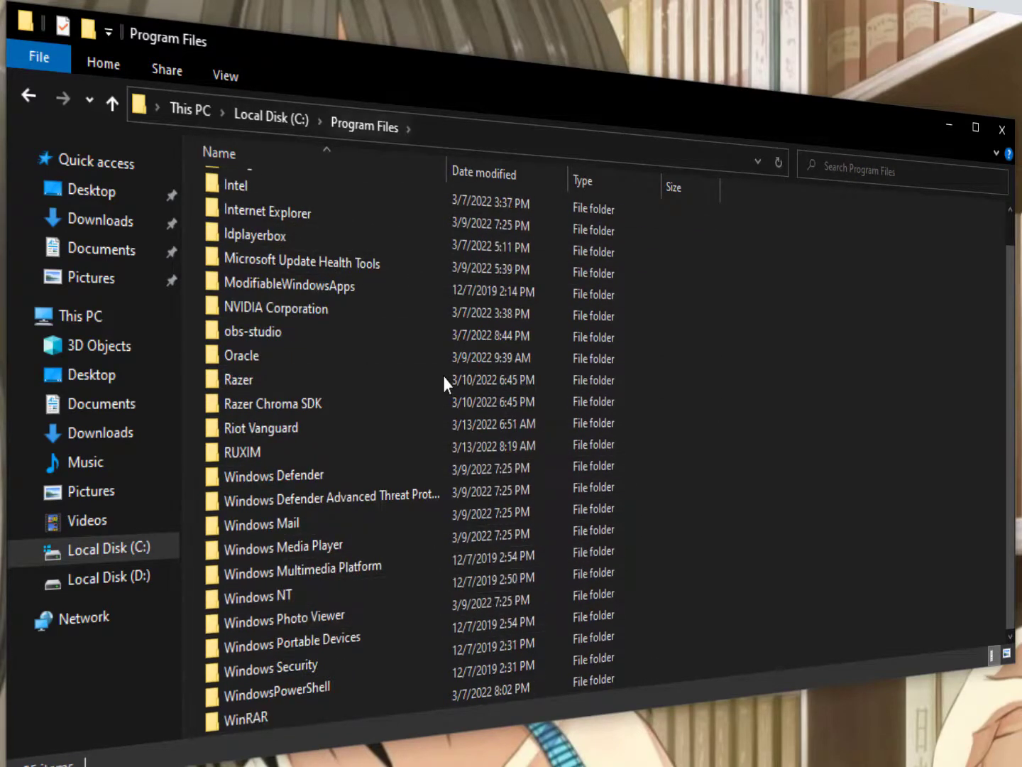
click(273, 428)
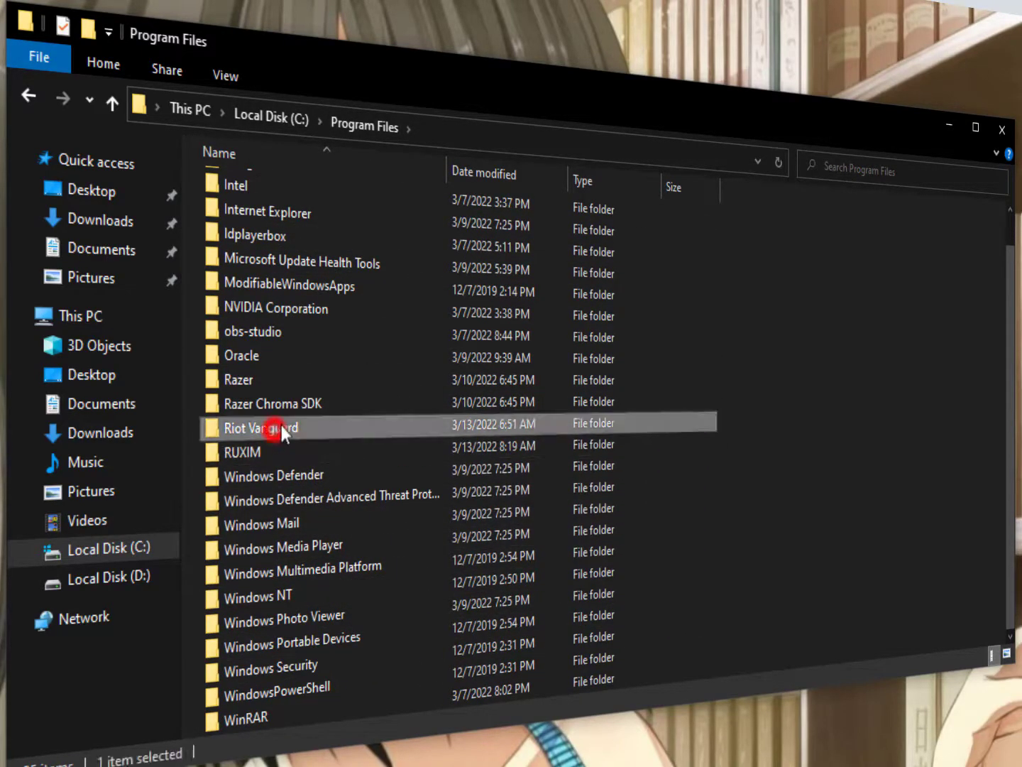
mouse_move(273, 427)
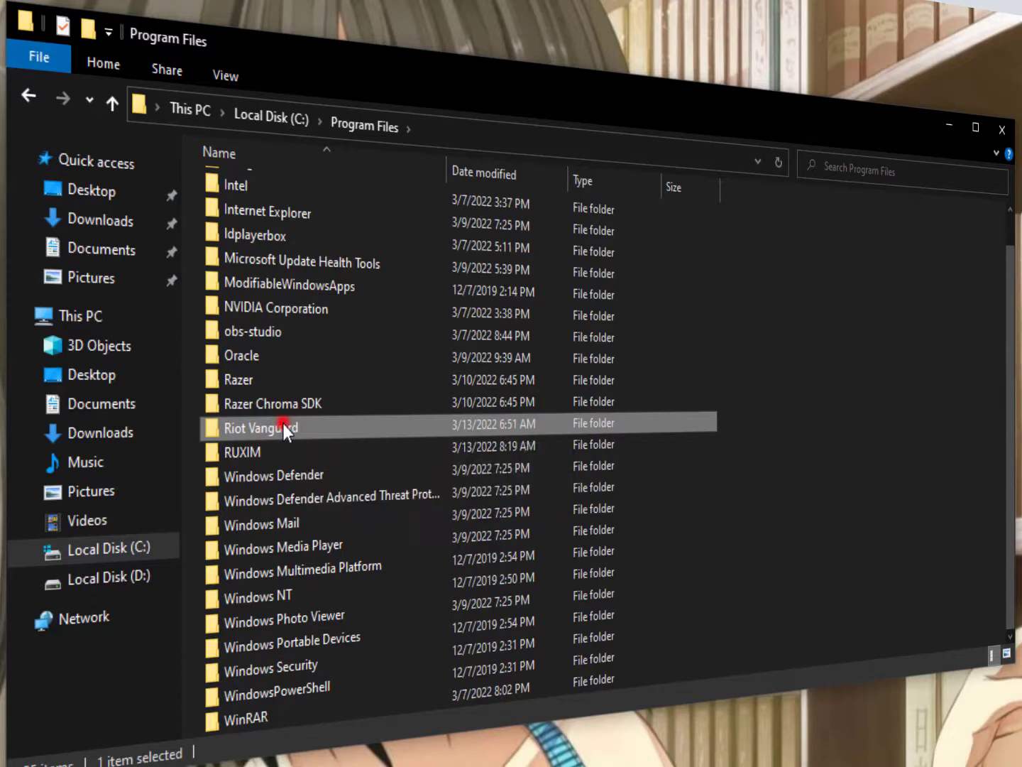
click(271, 117)
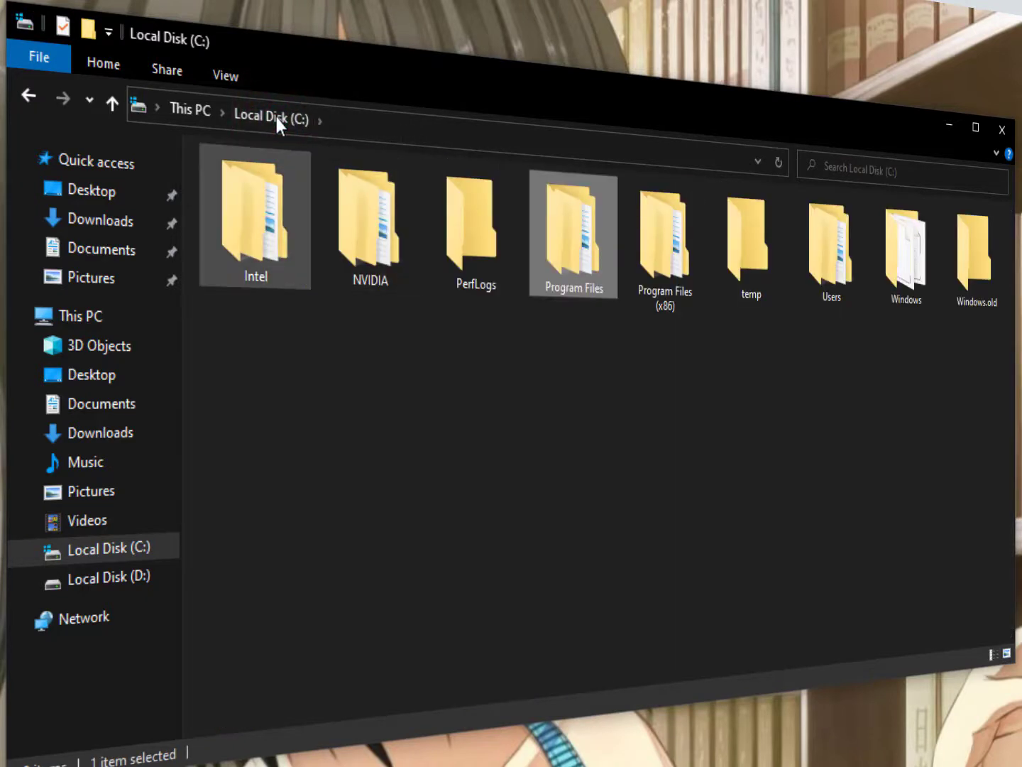
Open Users, then the user's profile folder, and bring up Folder Options
double_click(831, 241)
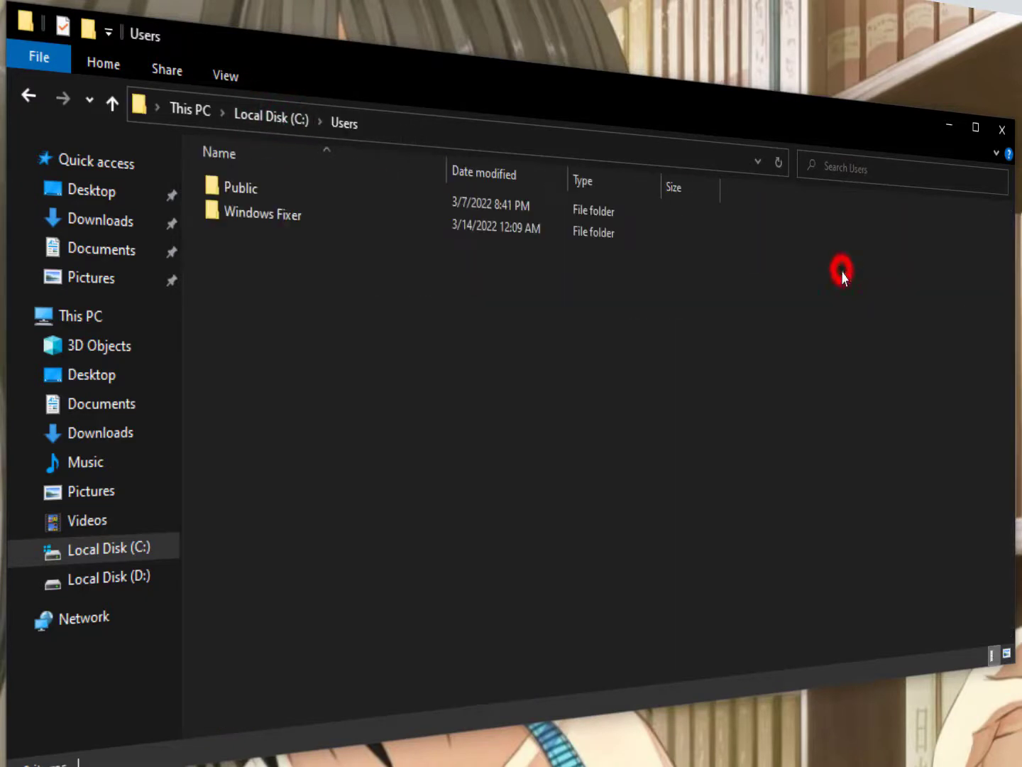
click(263, 214)
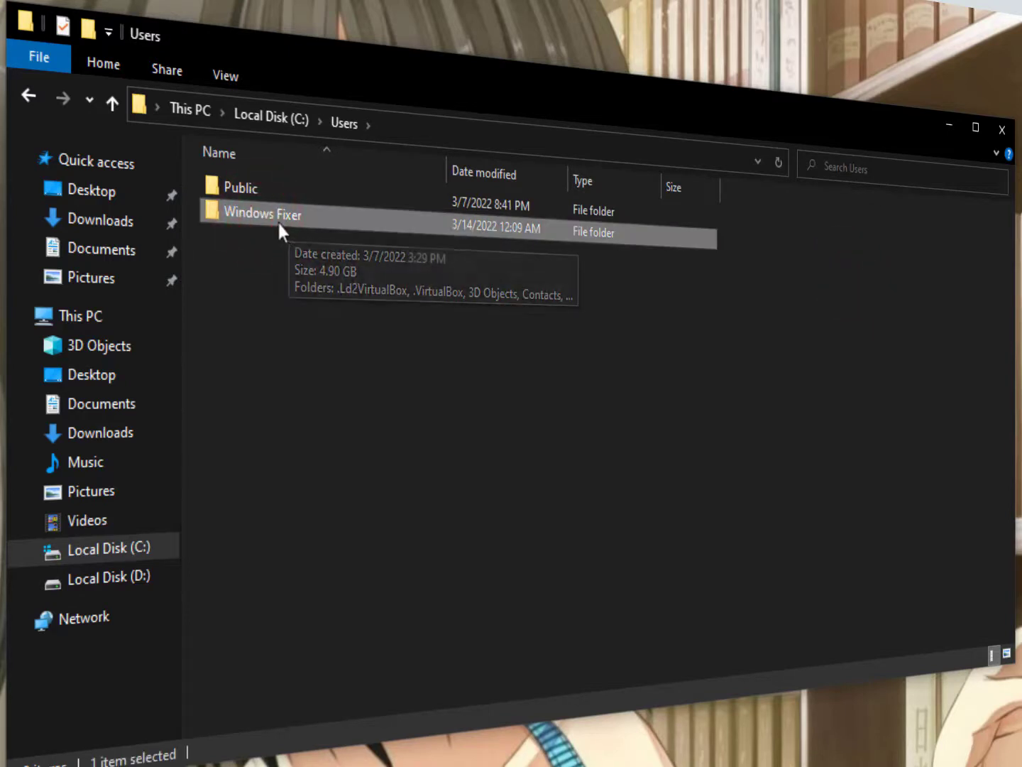
double_click(263, 214)
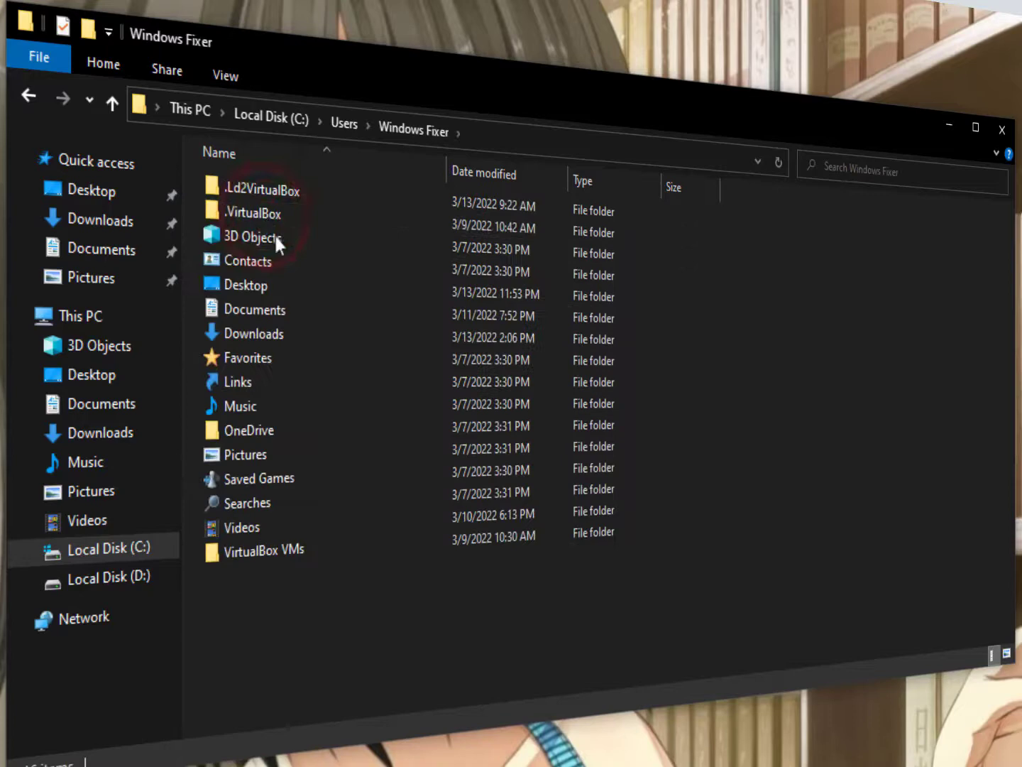
click(245, 285)
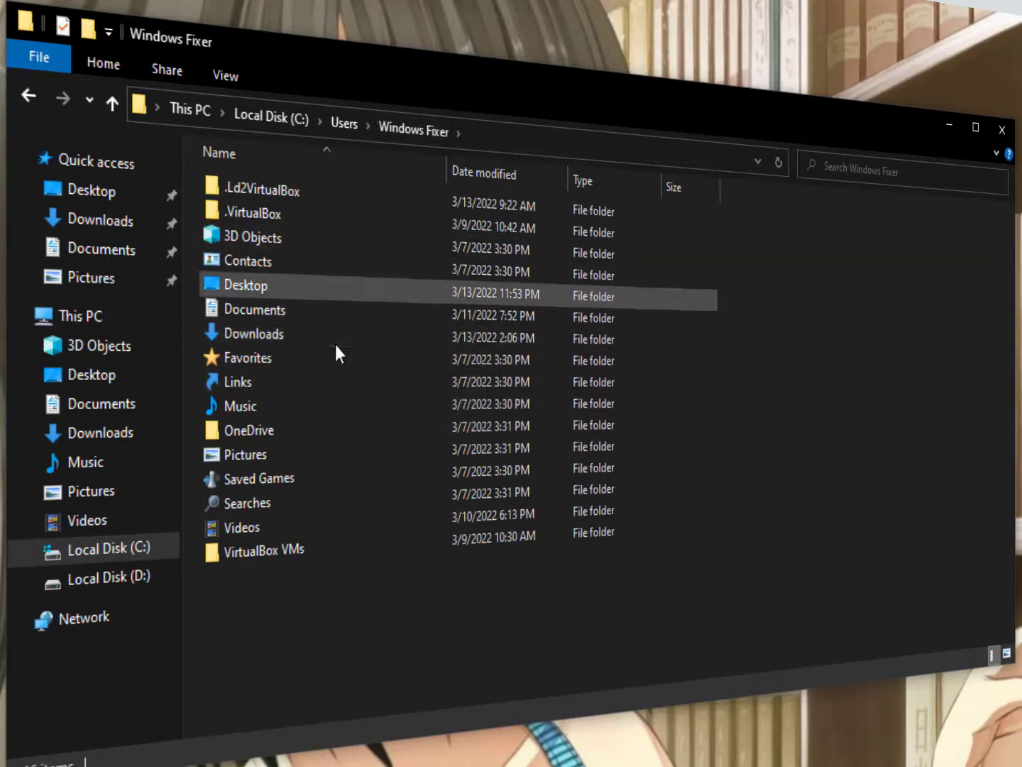
click(226, 75)
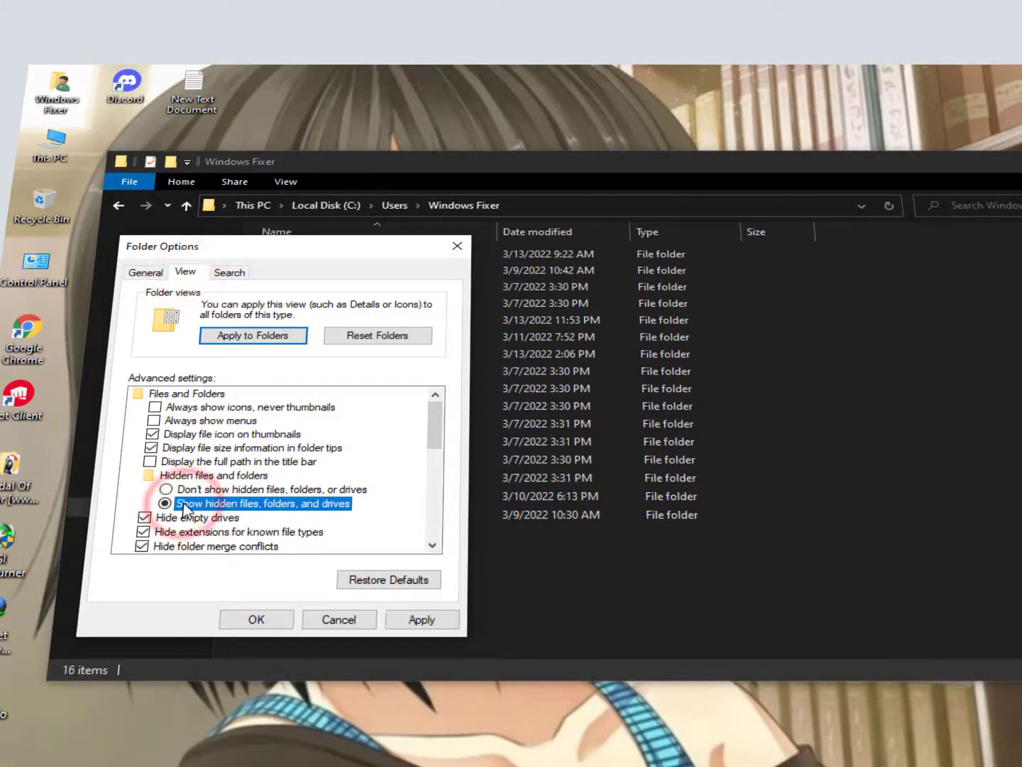
Choose 'Show hidden files, folders, and drives' in Folder Options and apply it
click(421, 619)
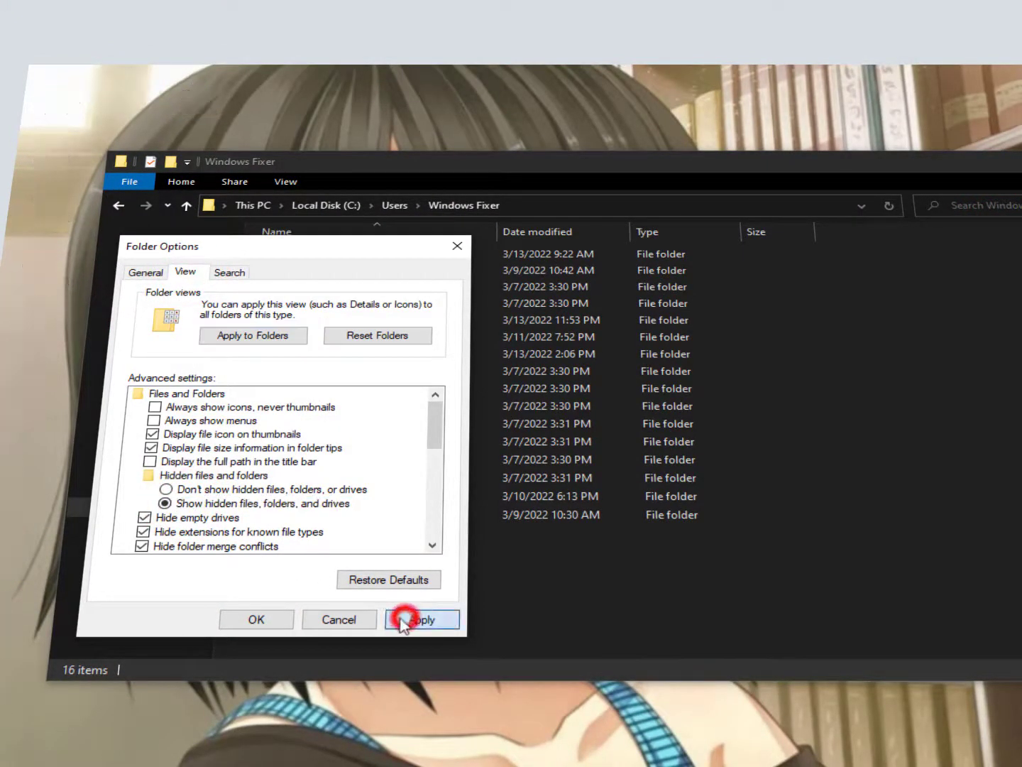
click(422, 619)
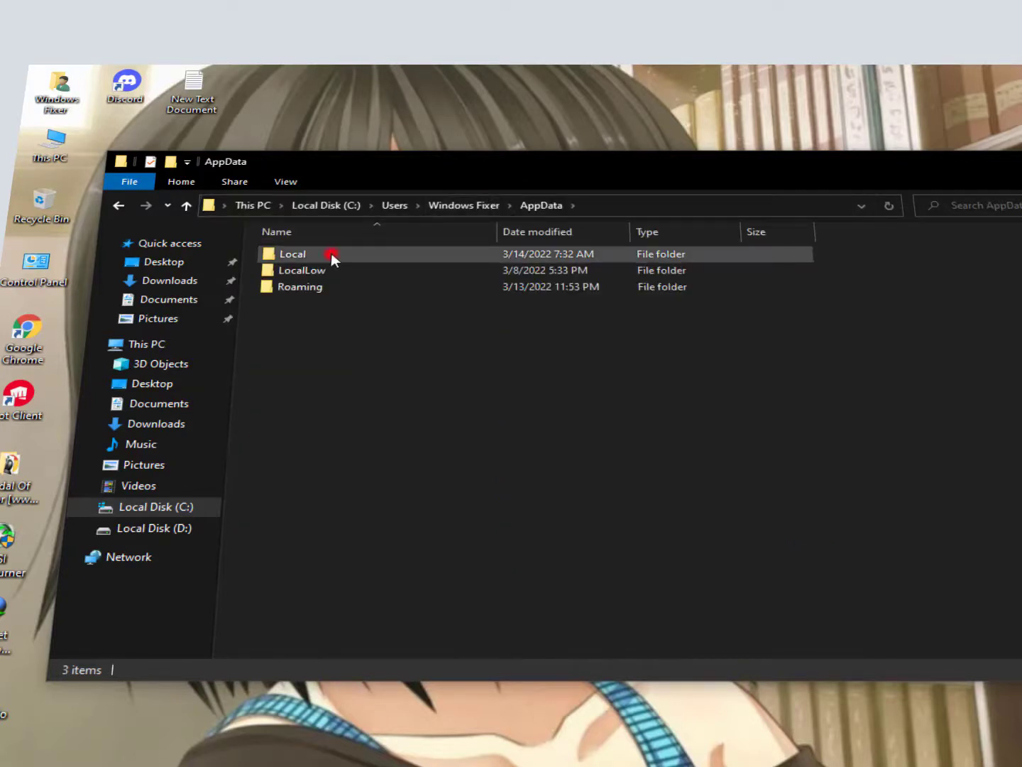
Open the Local folder inside AppData
double_click(293, 253)
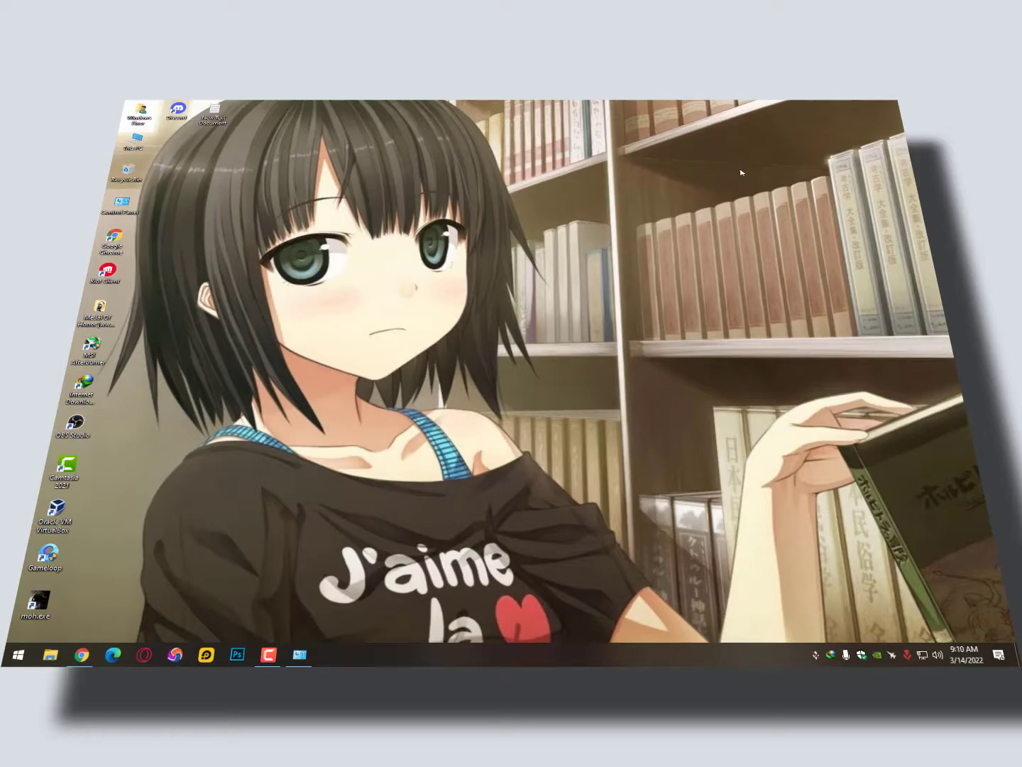
Bring up Chrome, open a new tab and enter 'ccleaner' in the address bar
click(83, 667)
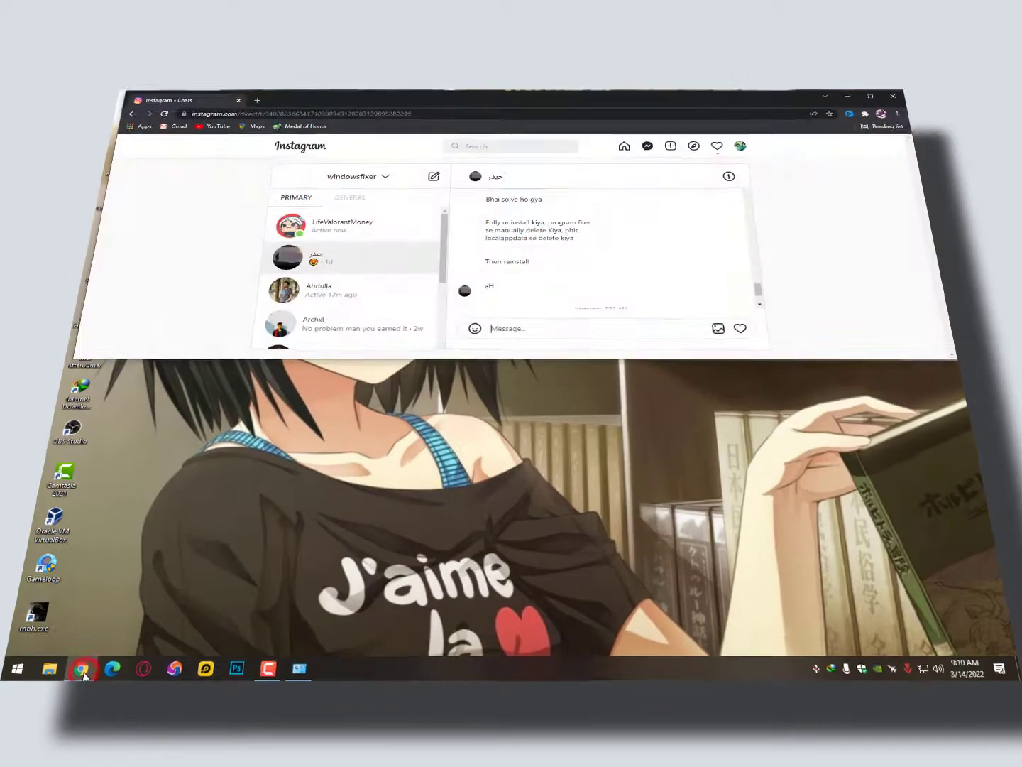
click(257, 99)
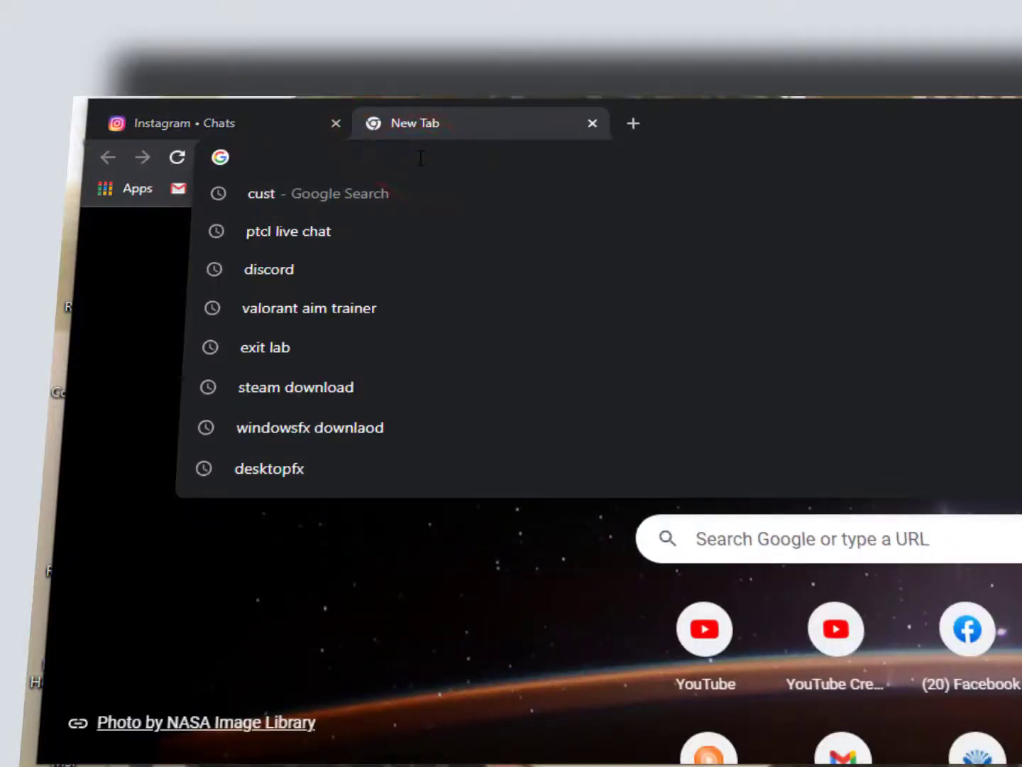
text(ccleaner)
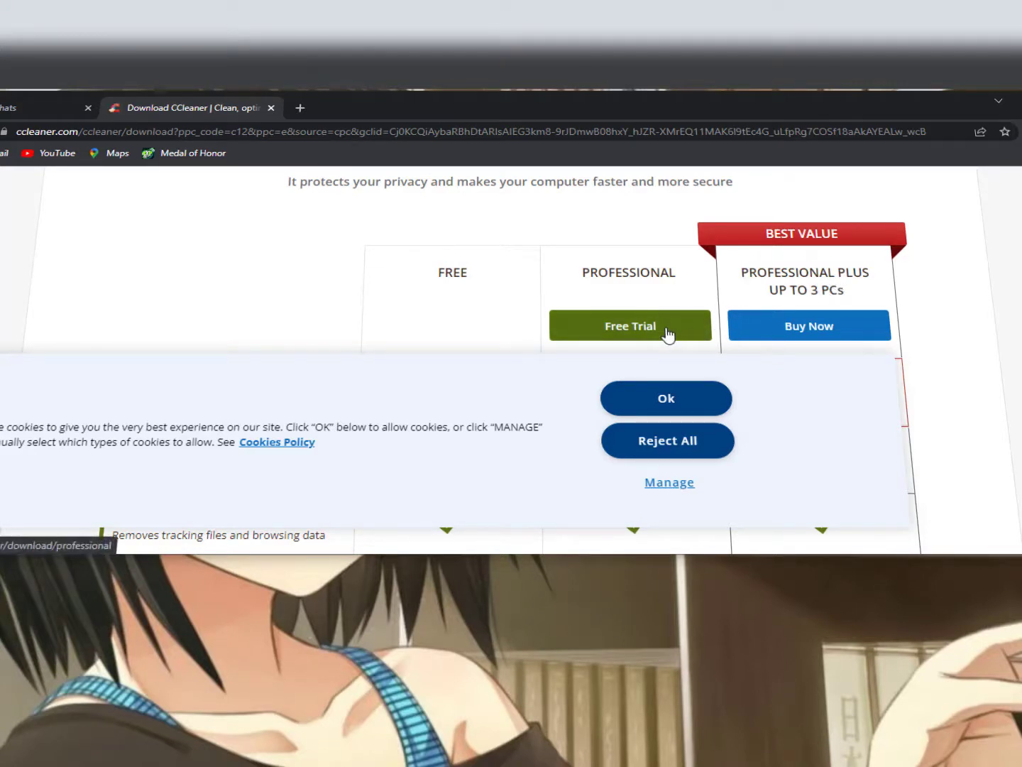
Dismiss the cookie notice and scroll to the end of the Free vs Professional table
click(665, 397)
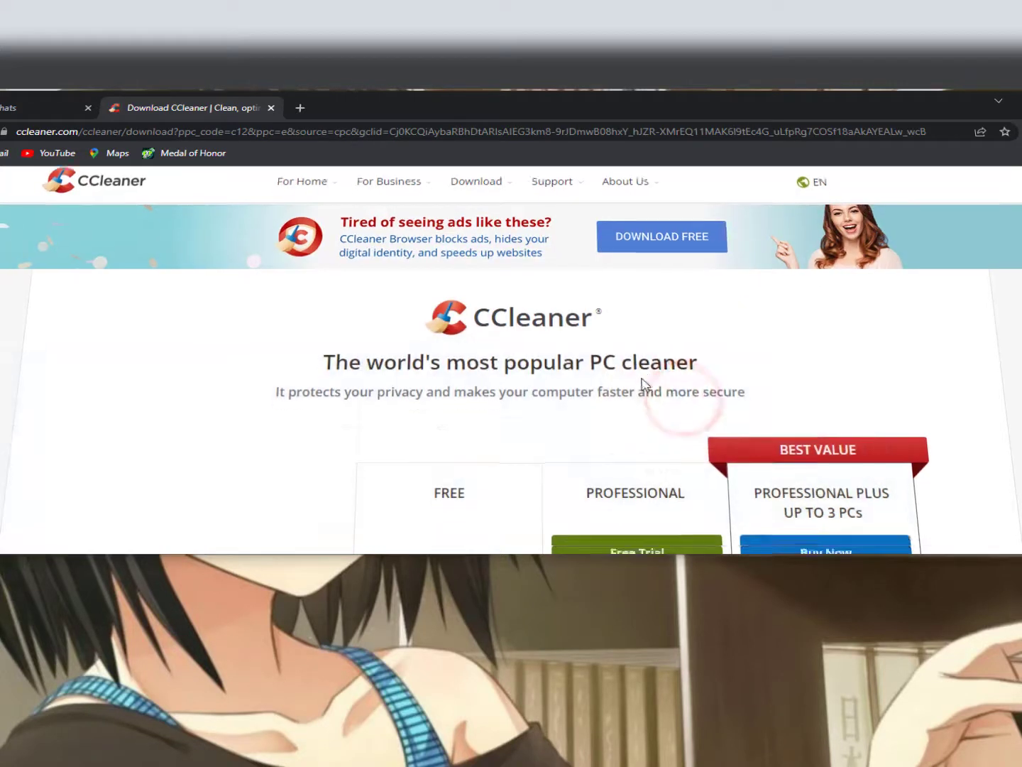
scroll(down, 3)
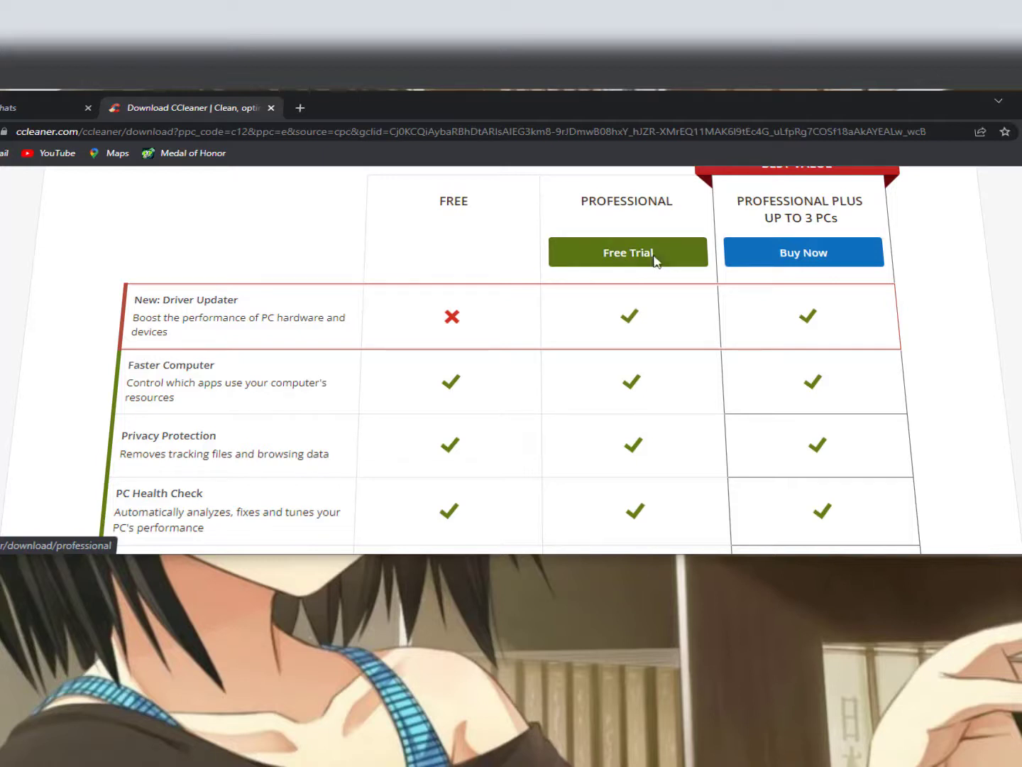
scroll(down, 3)
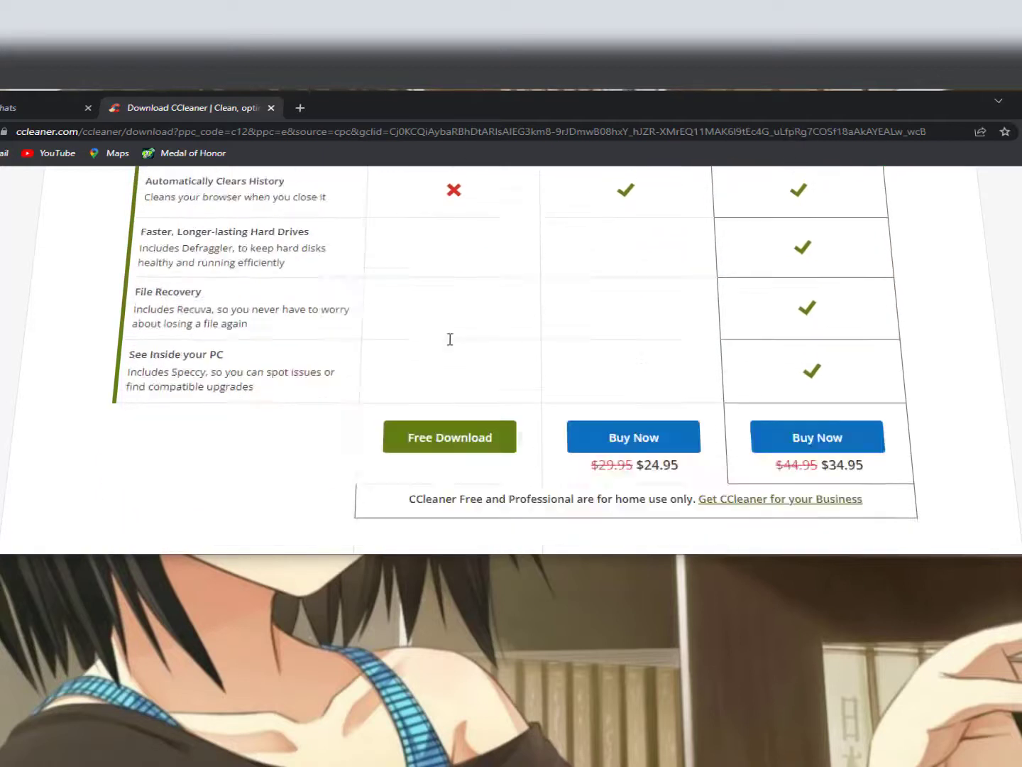
scroll(down, 3)
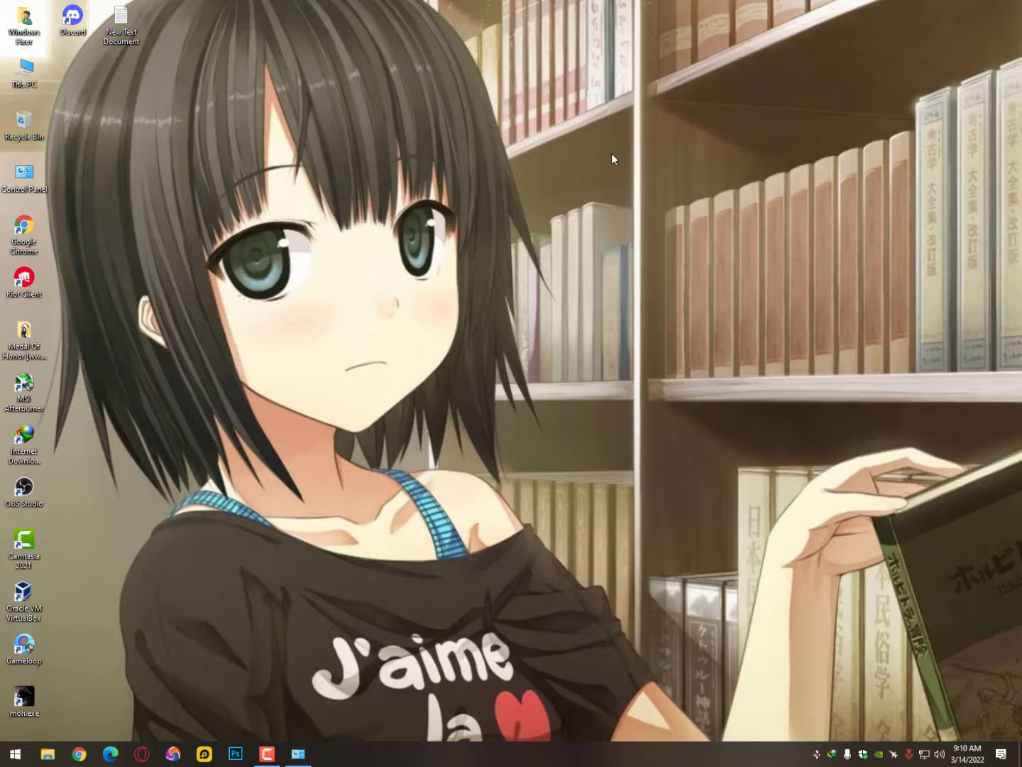
mouse_move(634, 204)
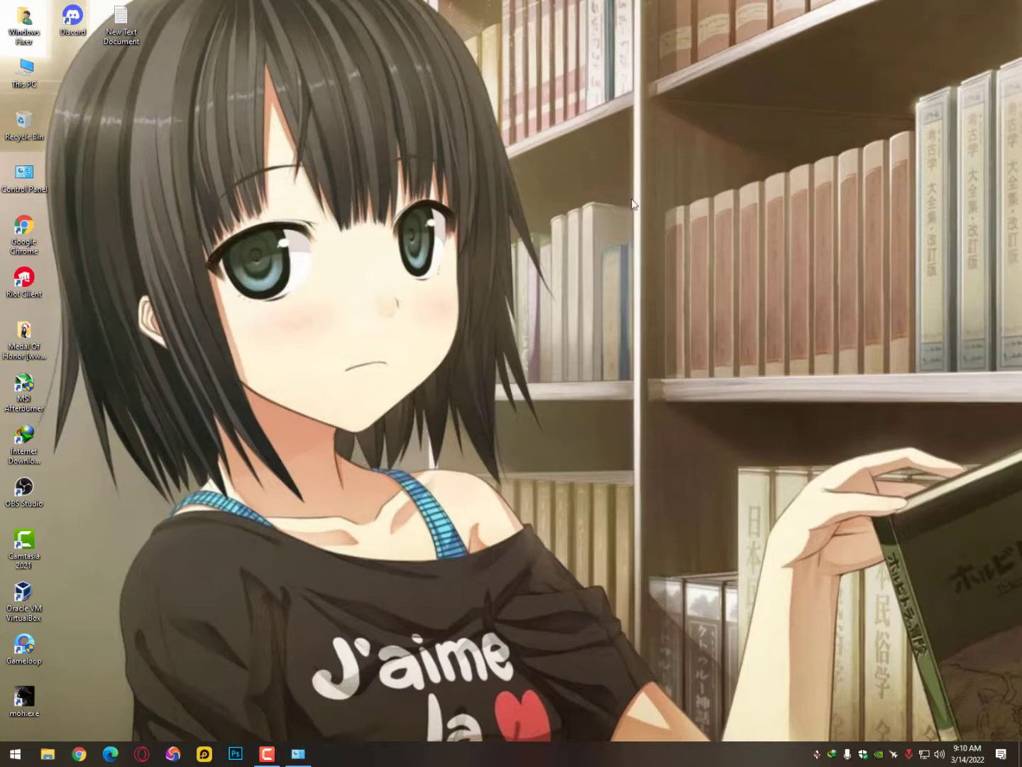